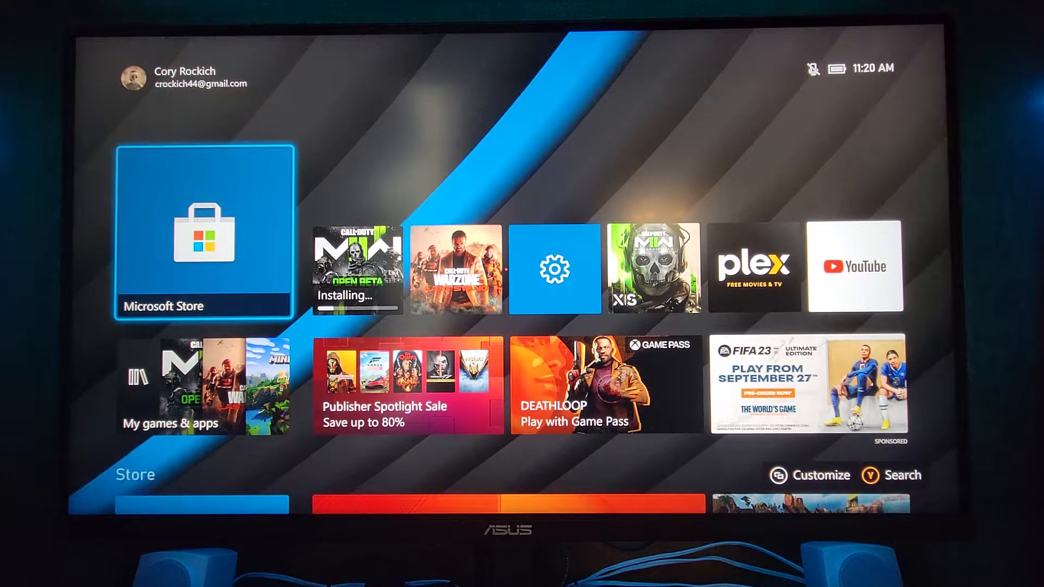
Launch the Microsoft Store from the Xbox dashboard and bring up its Search.
{"action": "left_click", "coordinate": [203, 233]}
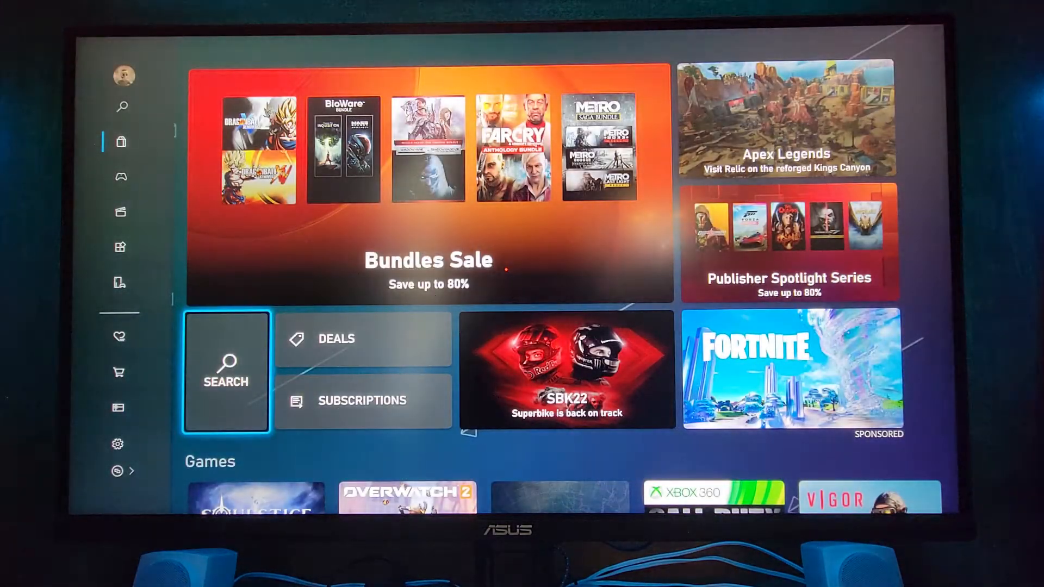
{"action": "left_click", "coordinate": [226, 370]}
{"action": "type", "text": "Modern"}
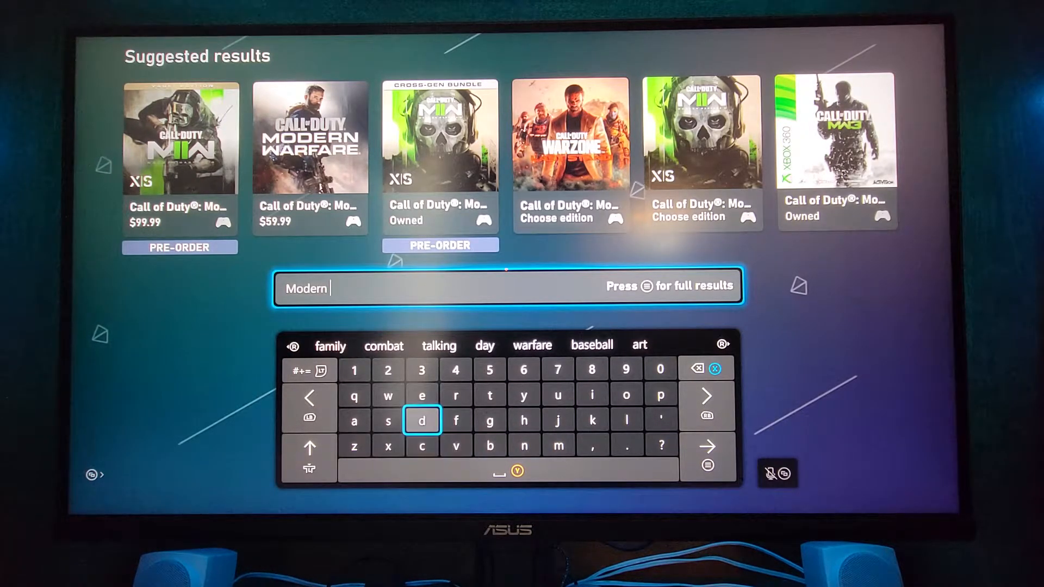
Enter 'Modern warfare 2 open beta' in Store search and show the full results.
{"action": "type", "text": "wa"}
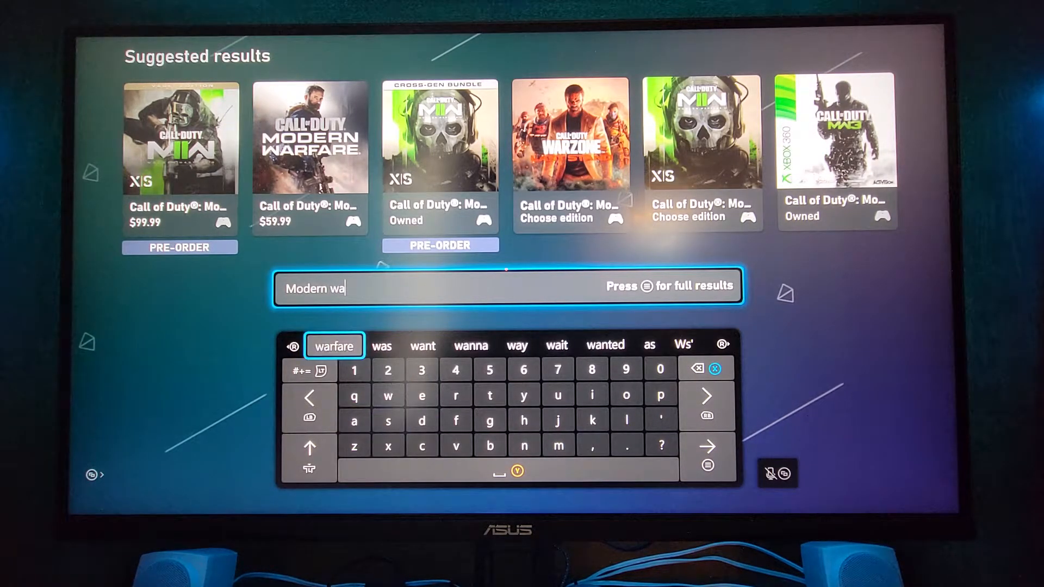
{"action": "left_click", "coordinate": [388, 370]}
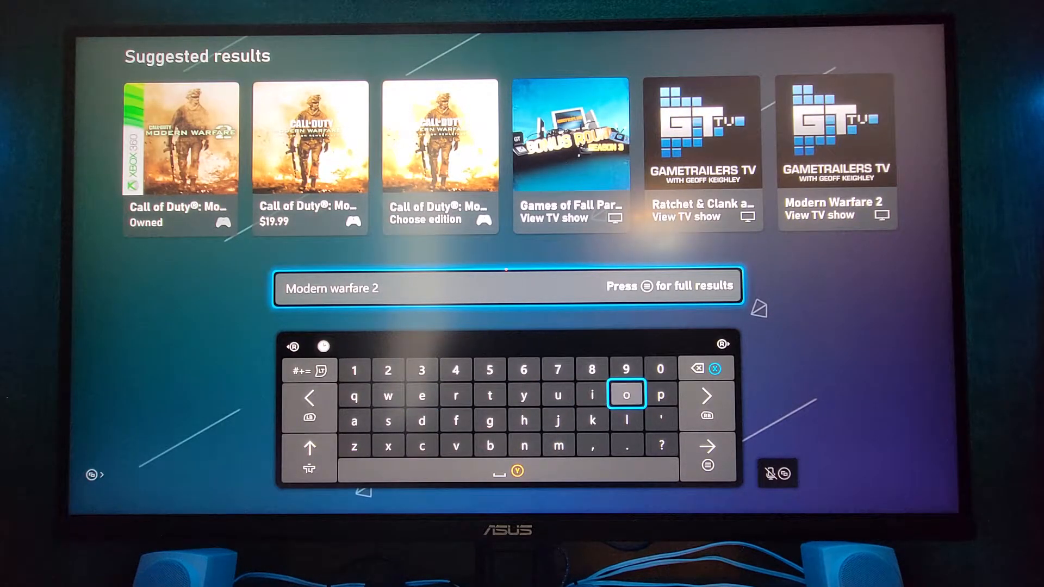
{"action": "type", "text": "open bet"}
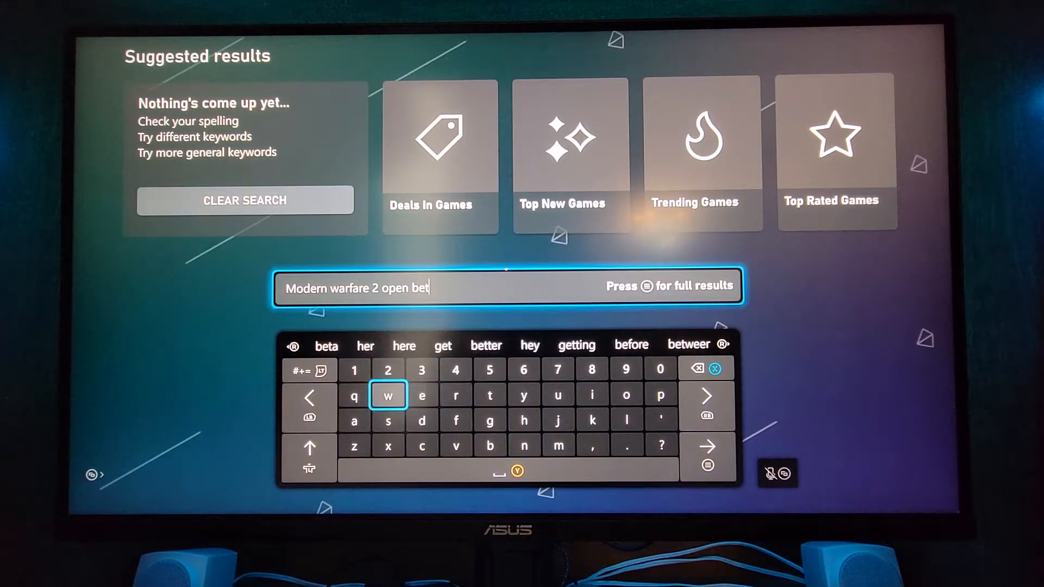
{"action": "left_click", "coordinate": [354, 421]}
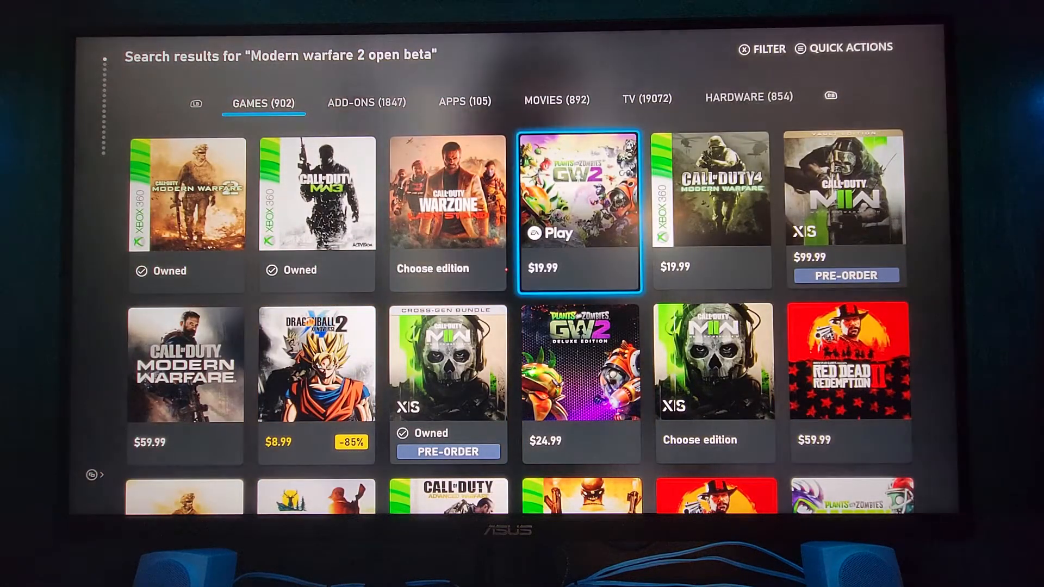
Select the Call of Duty: Modern Warfare II – Open Beta tile from the Games results.
{"action": "scroll", "scroll_direction": "right", "scroll_amount": 3}
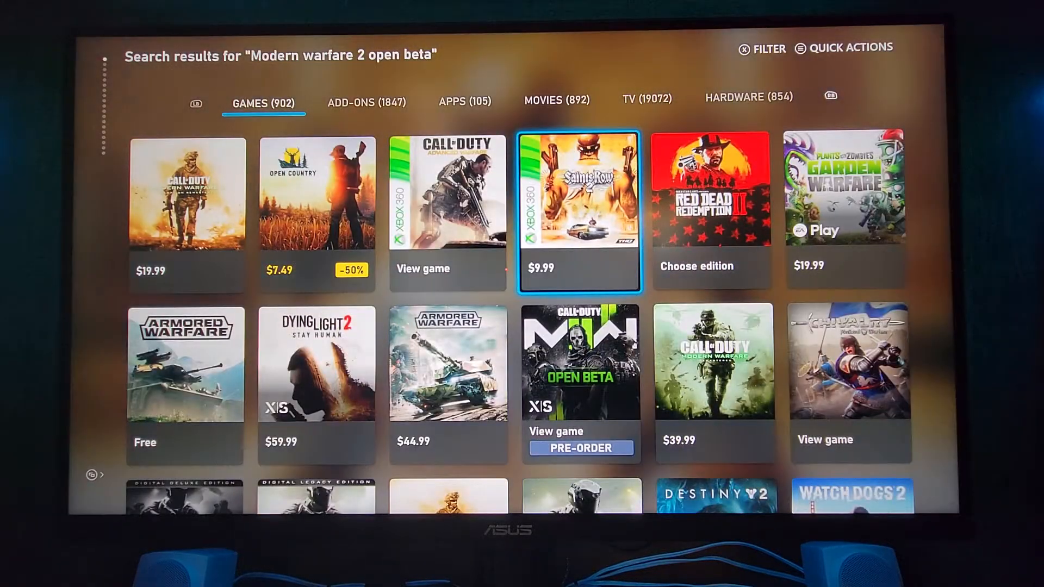
{"action": "scroll", "scroll_direction": "down", "scroll_amount": 3}
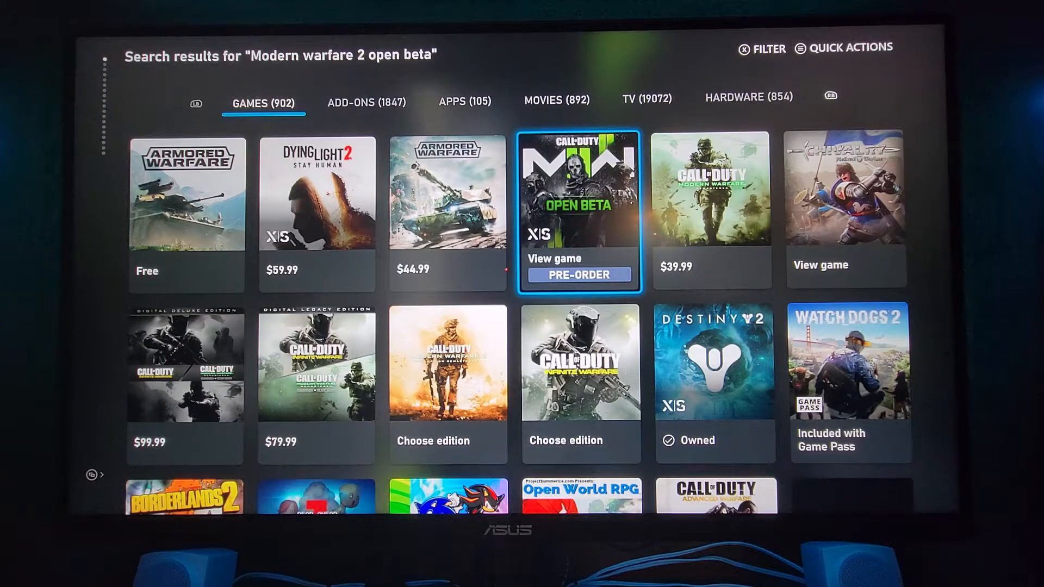
{"action": "left_click", "coordinate": [578, 210]}
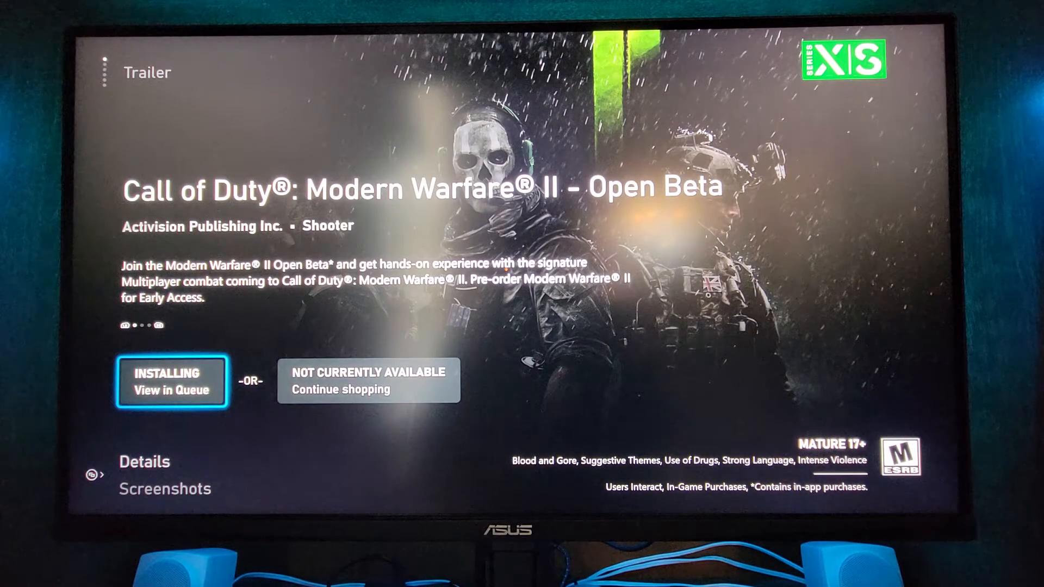